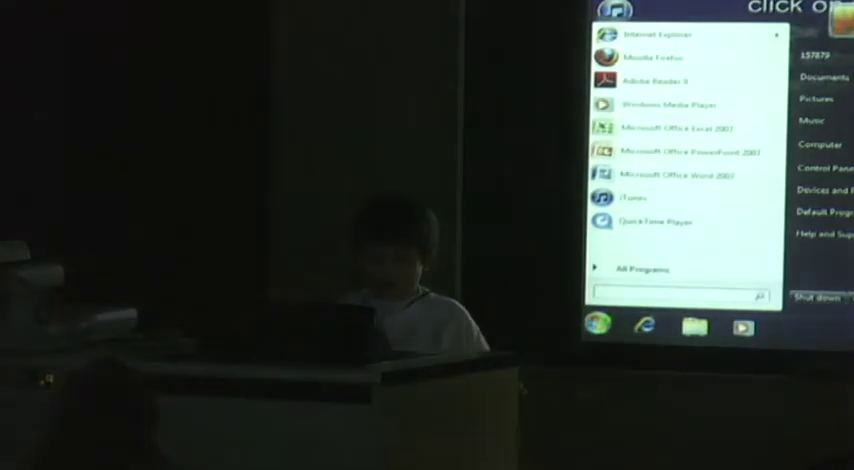
mouse_move(680, 152)
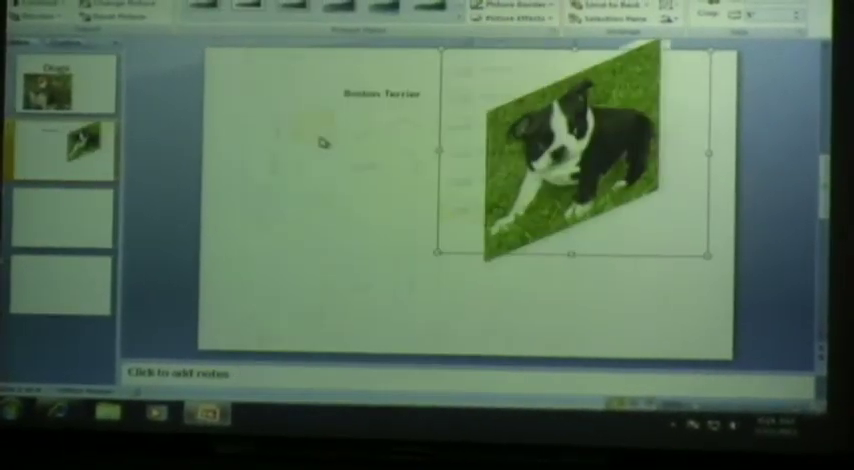
Give the Boston Terrier photo a preset effect, a yellowish glow and soft oval edges
click(512, 10)
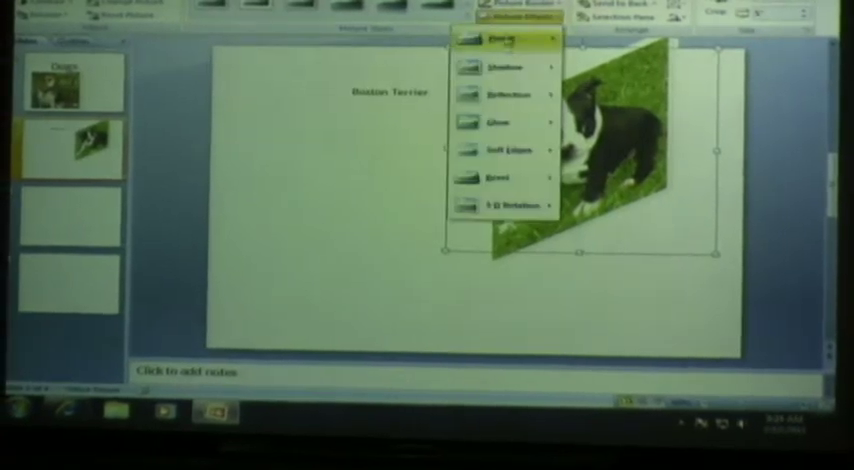
click(504, 124)
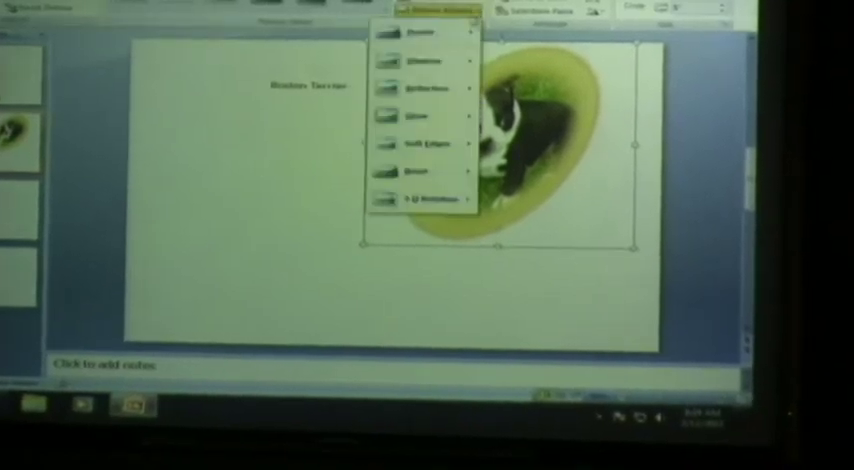
click(424, 90)
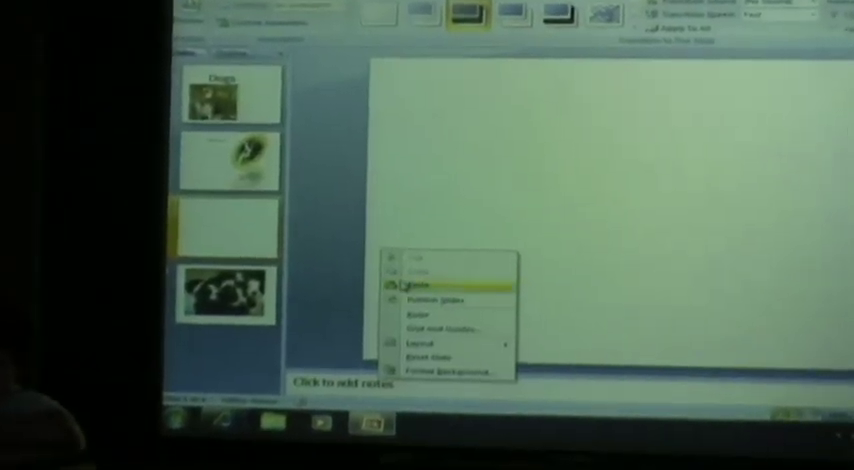
Paste the copied photo of two Boston Terrier puppies onto the third slide
click(428, 286)
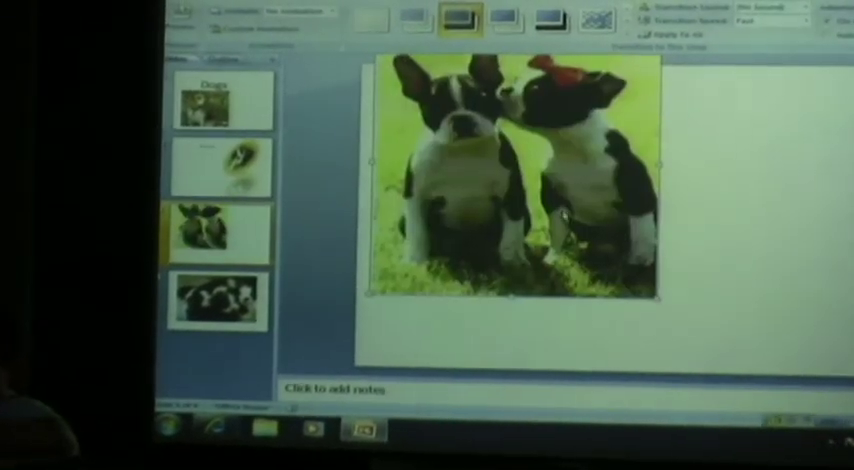